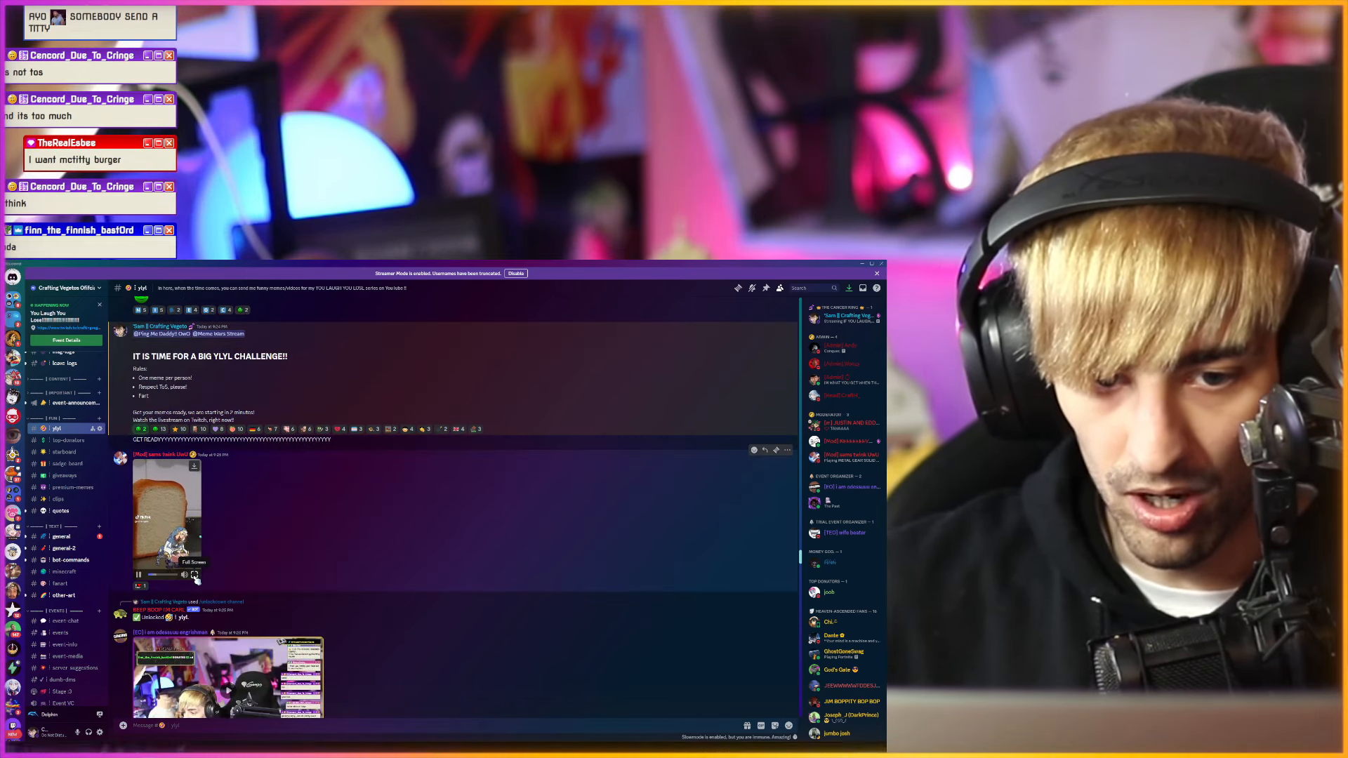
- Play the bread meme video posted in the ylyl channel
left_click(195, 574)
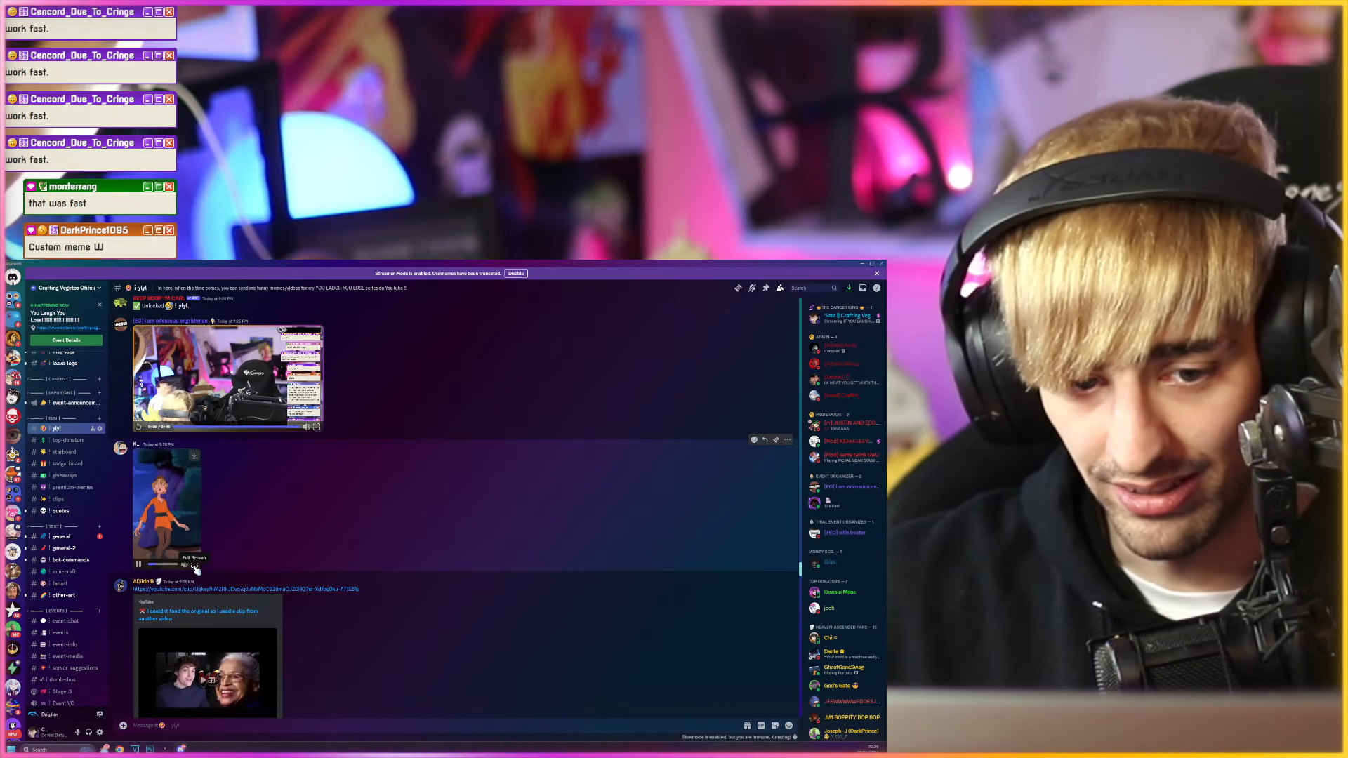
- Play the cartoon character meme clip in ylyl
left_click(194, 558)
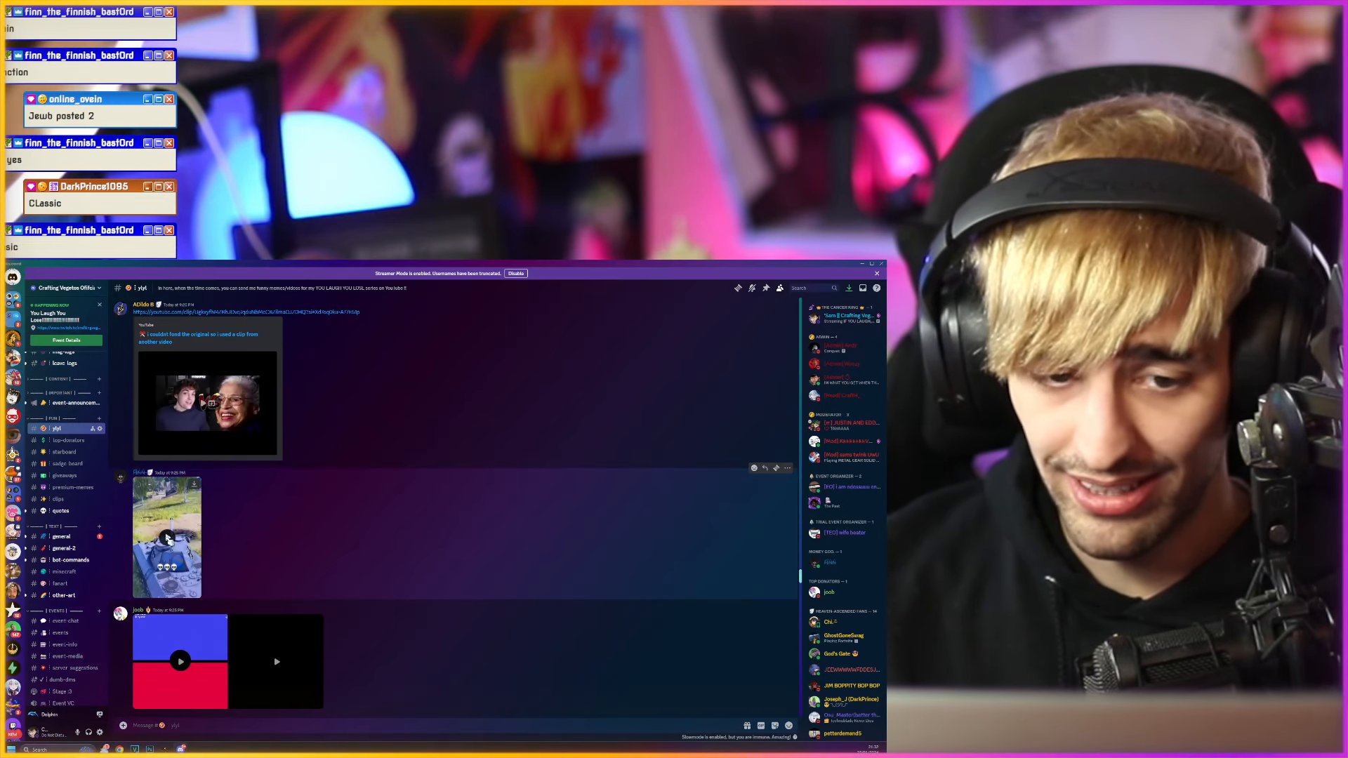
- Play the outdoor meme clip in the ylyl channel
left_click(167, 534)
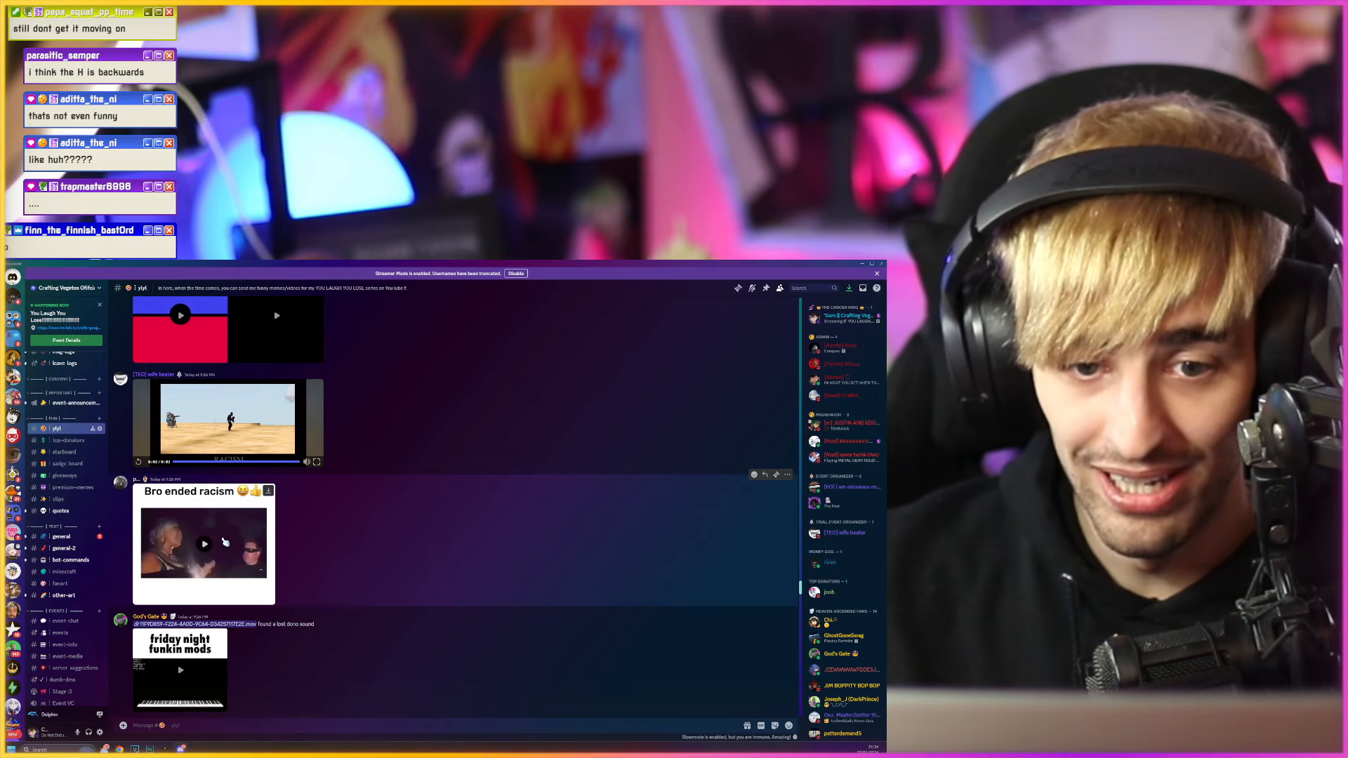
- Play the next submitted meme, then start the animatronic bears video full screen
left_click(204, 544)
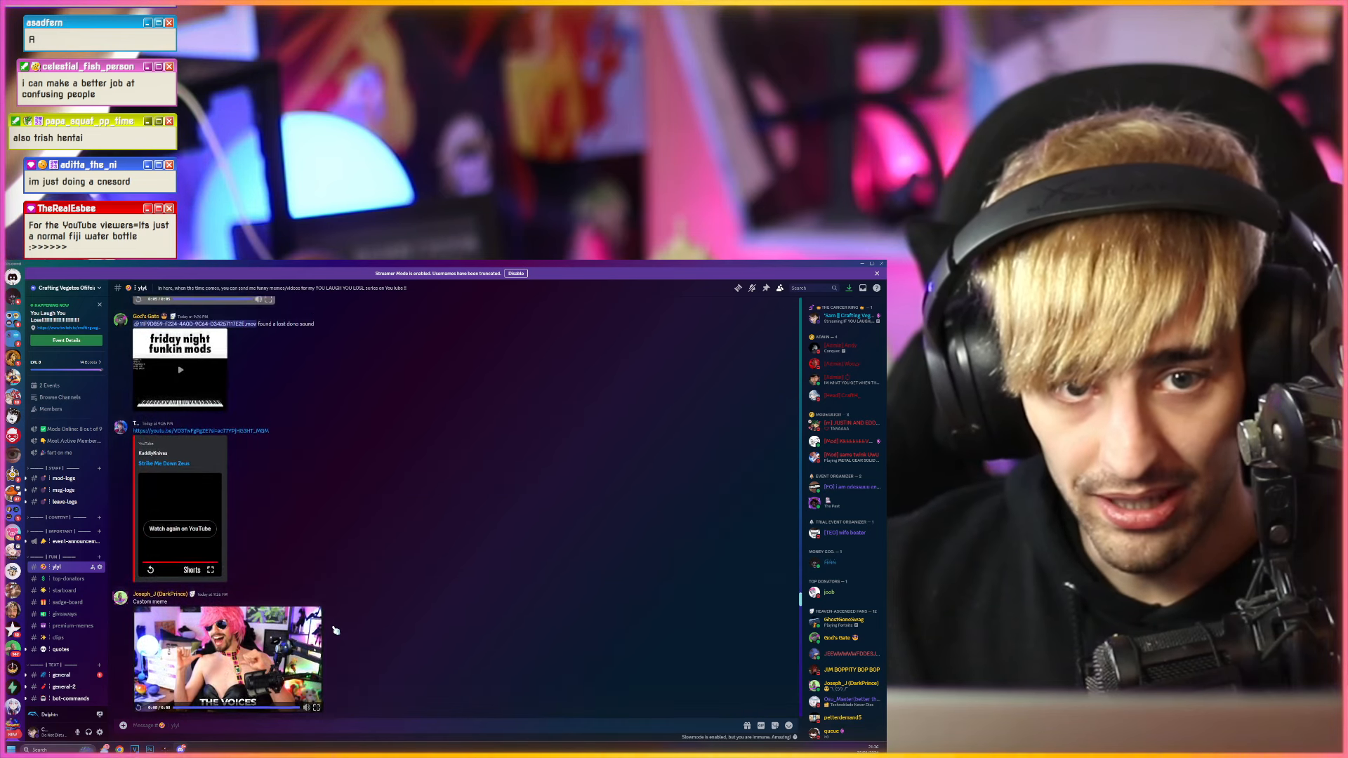
scroll("up", 3)
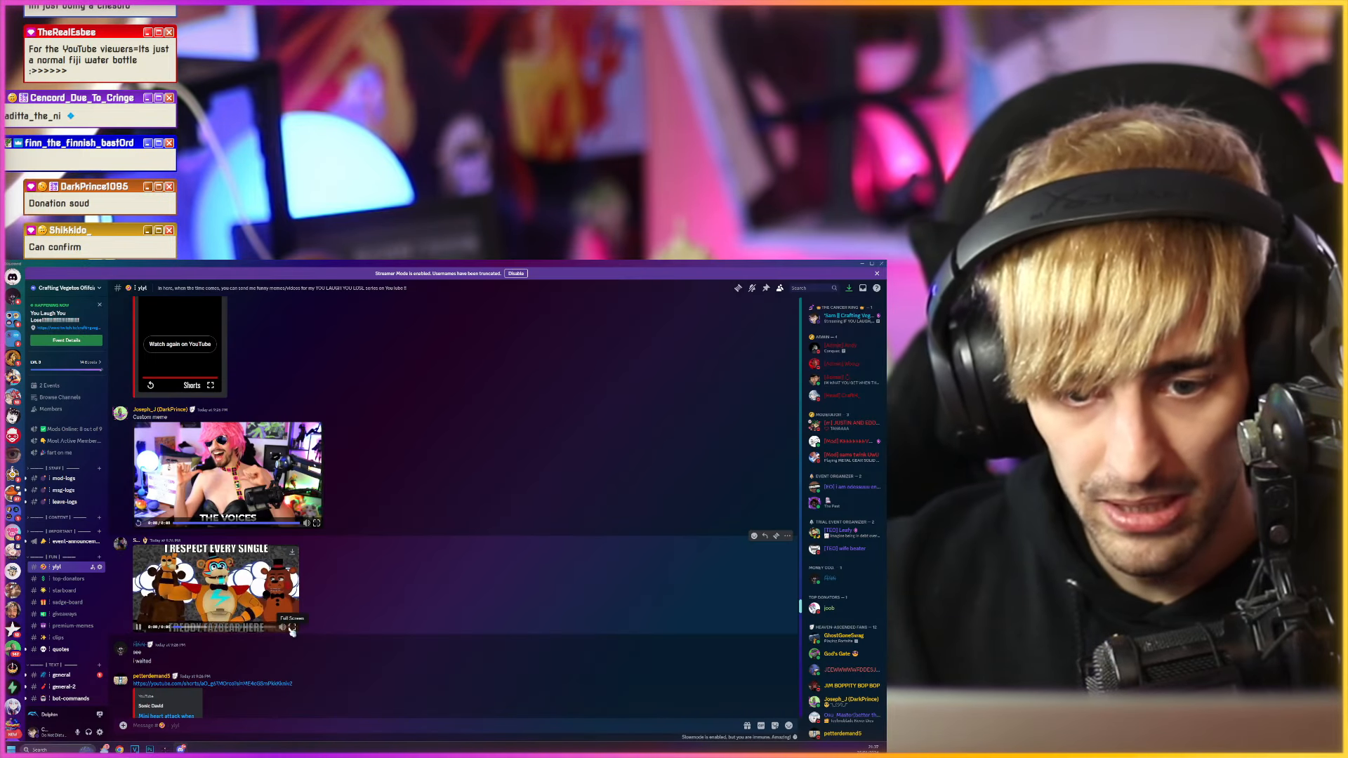
left_click(289, 618)
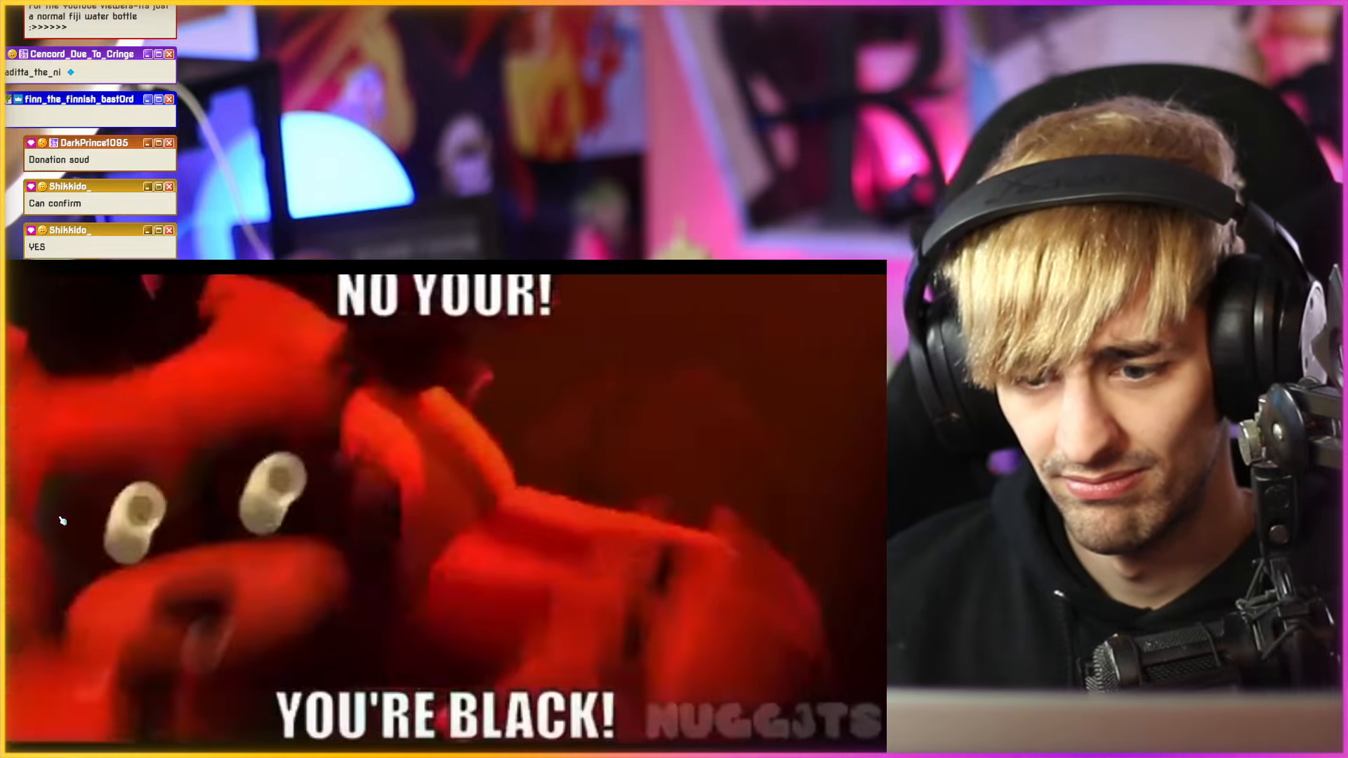
- Watch the animatronic bears meme in full screen
left_click(444, 508)
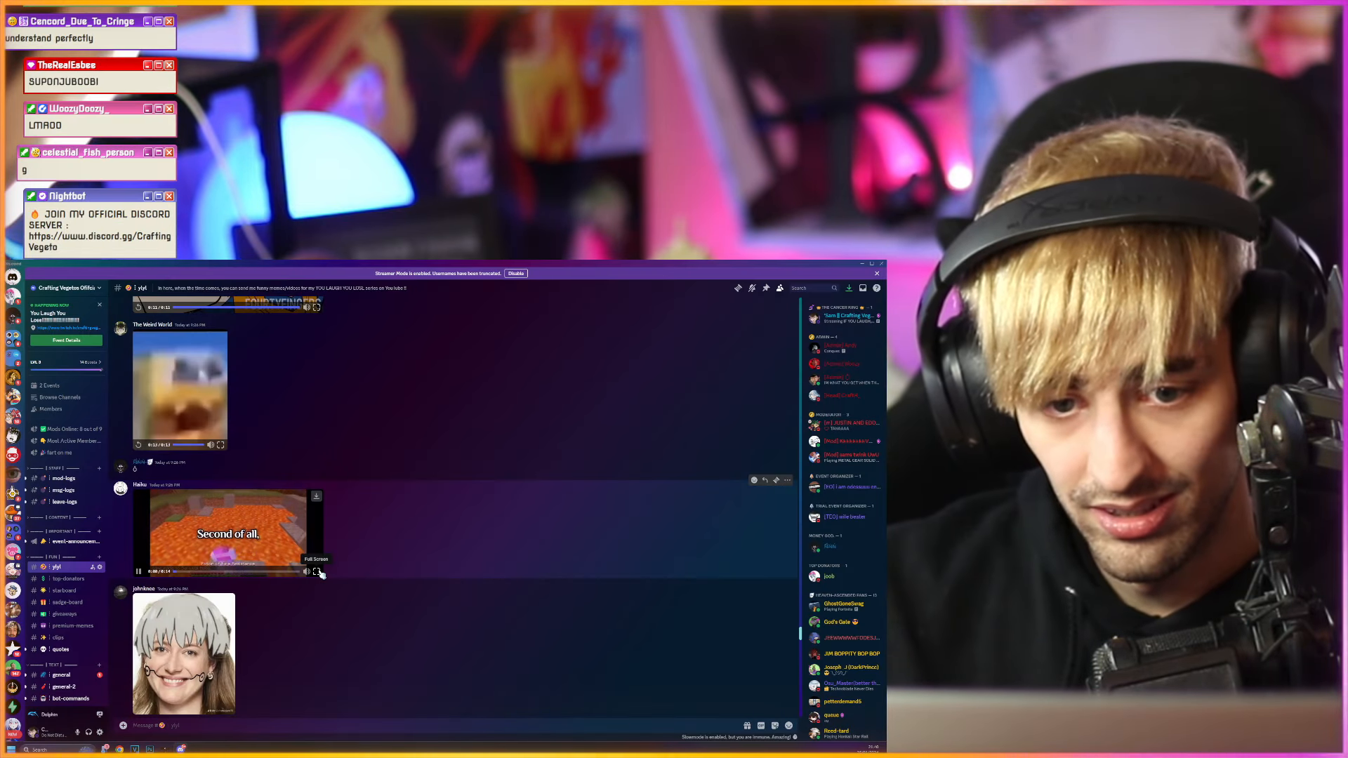
- Watch the Second of all meme video in full screen
left_click(316, 572)
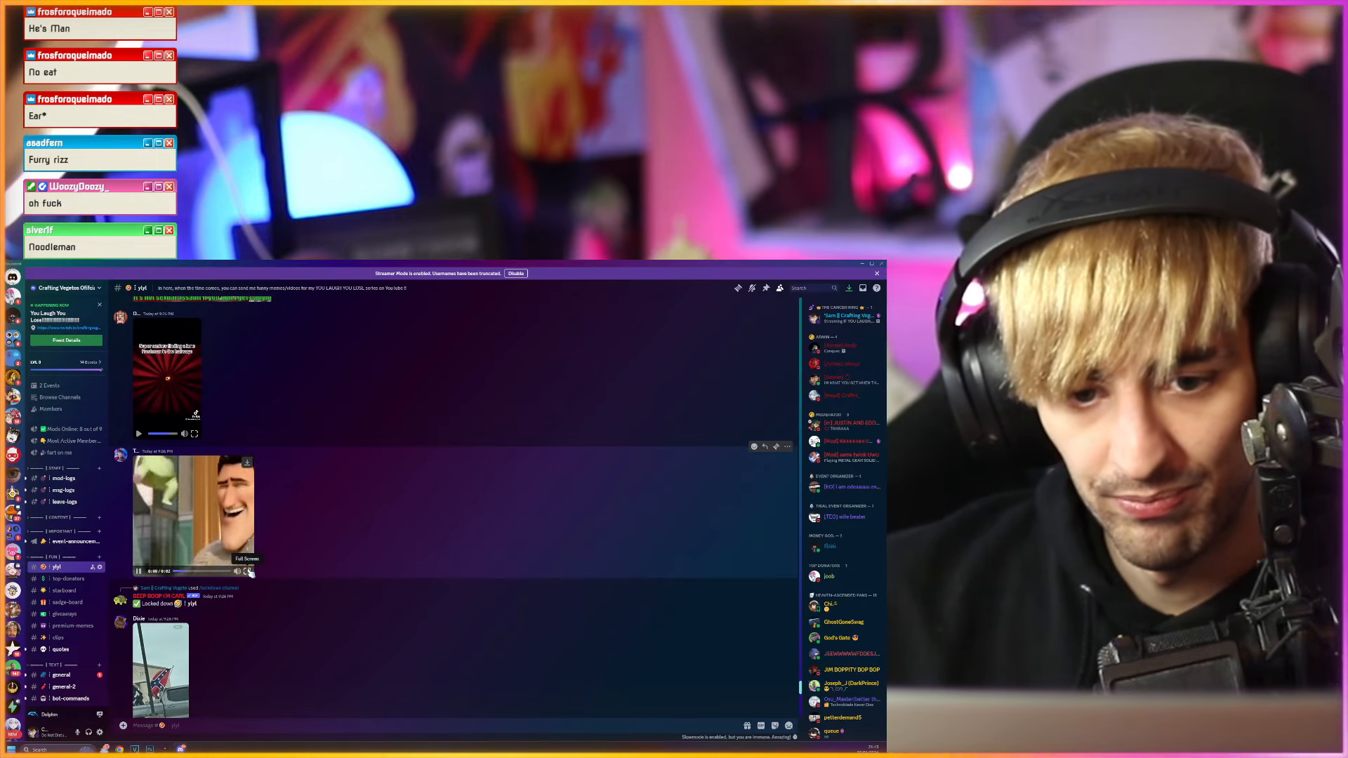
- Scroll down ylyl to the newer posts, including the HI GUYS image
scroll("down", 3)
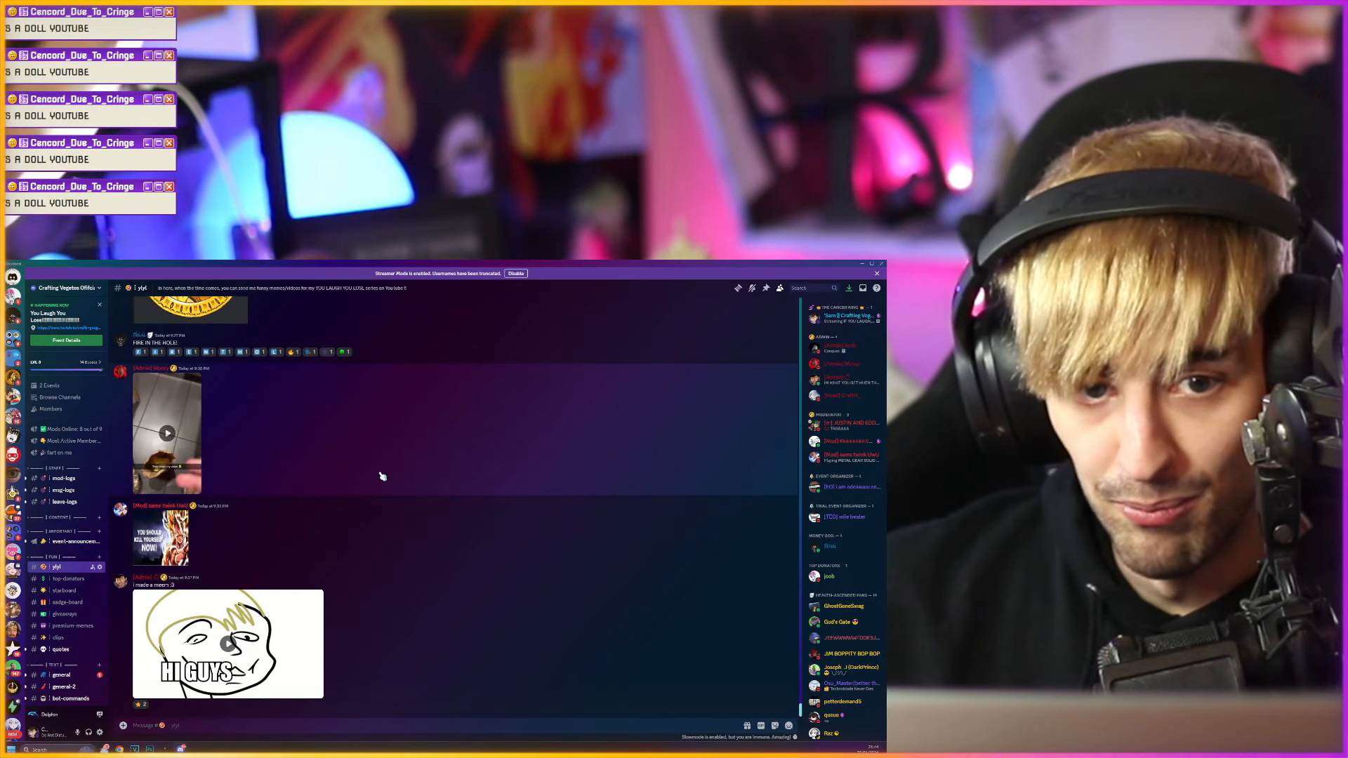